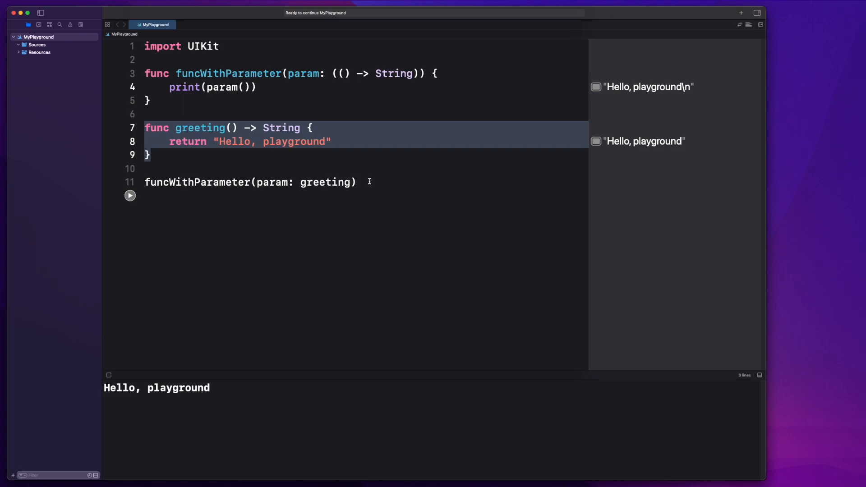
# Step: Delete the named greeting function and its call on line 11
pyautogui.press('Delete')
pyautogui.write('funcWithParameter')
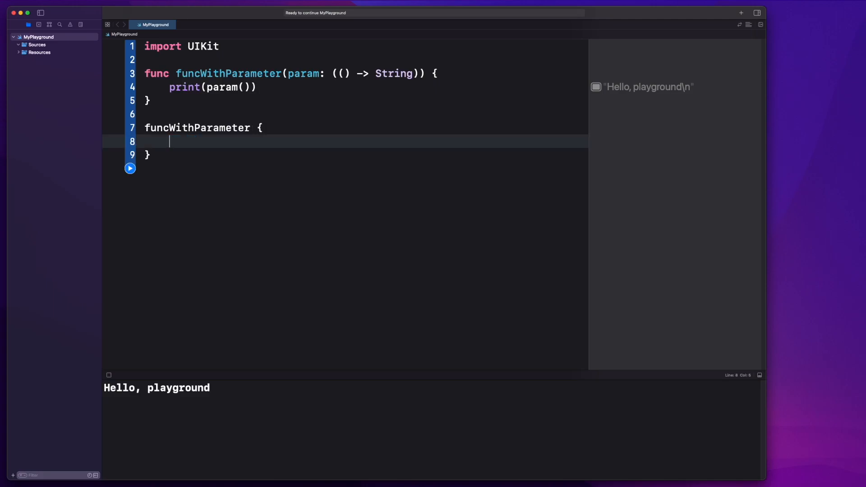
# Step: Type return "Hello, playground" in the trailing closure and rerun the playground
pyautogui.write('pre')
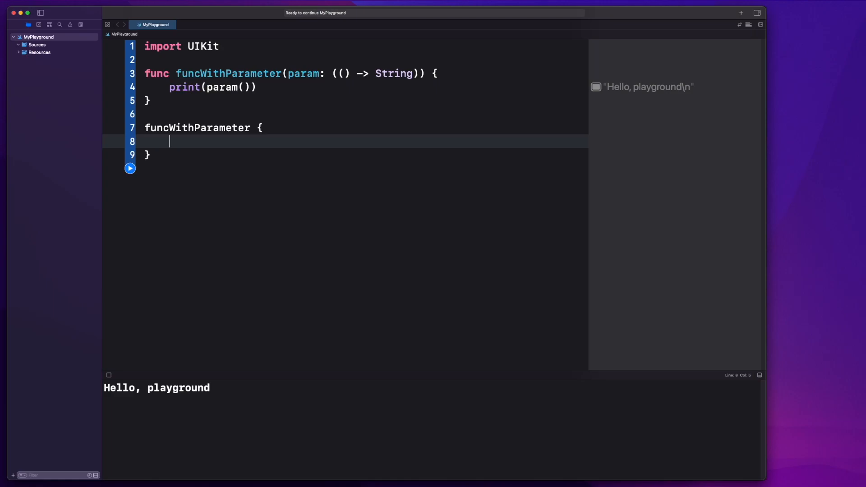
pyautogui.write('return')
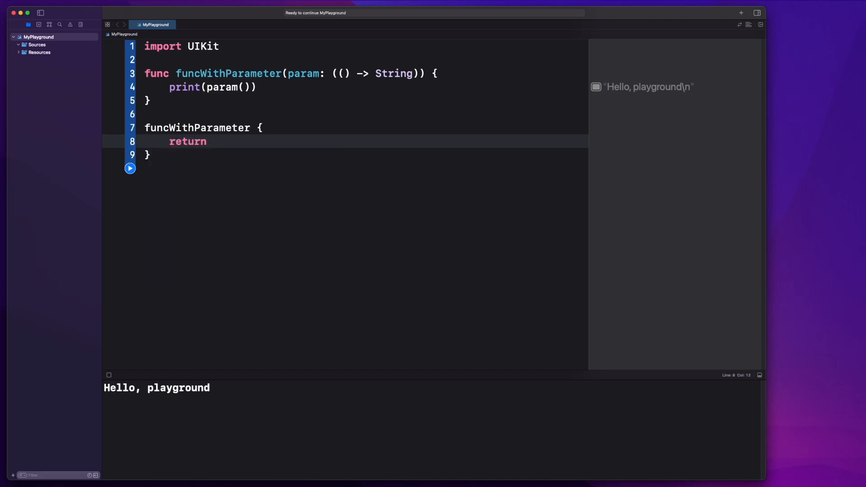
pyautogui.write('"Hello, p"')
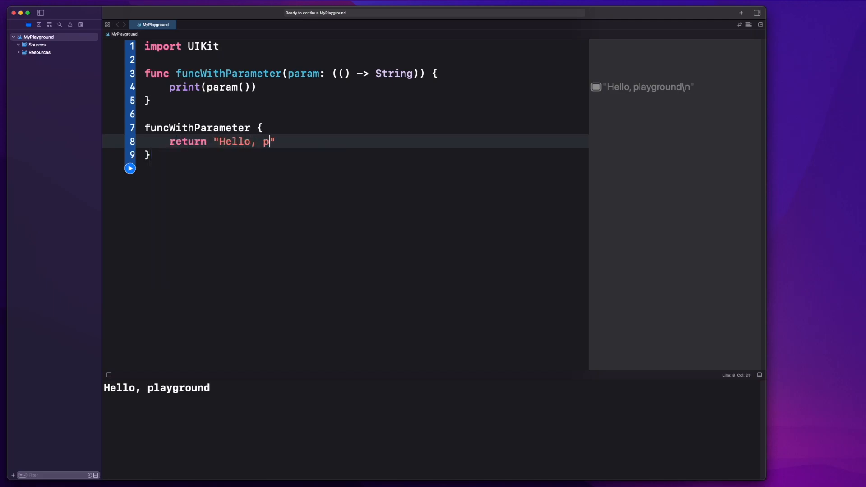
pyautogui.write('layground')
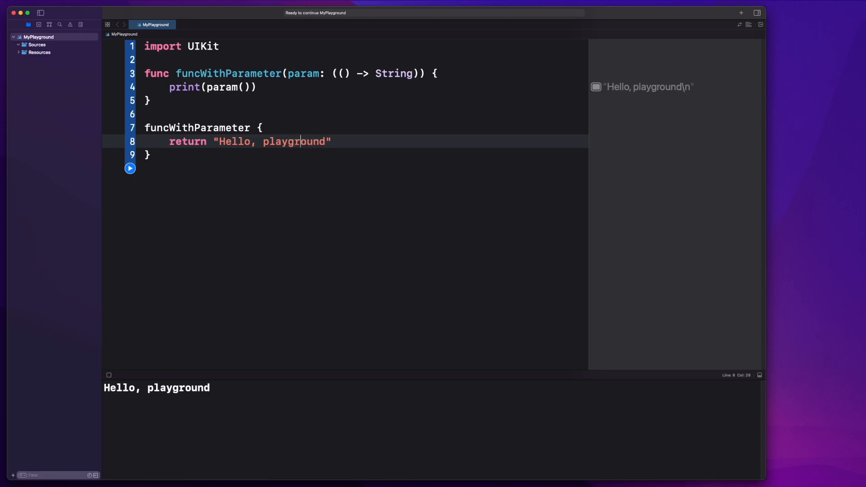
pyautogui.click(130, 168)
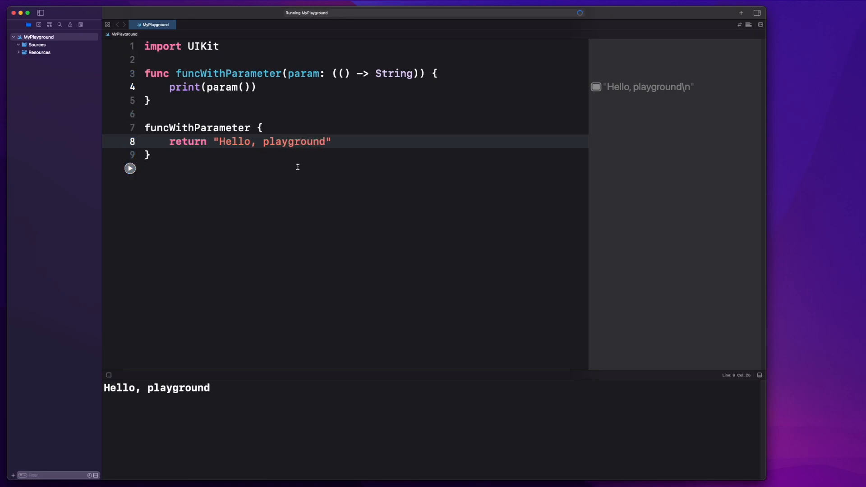